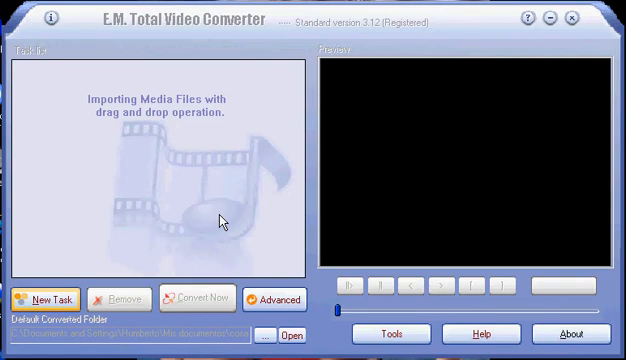
# Step: Bring up the New Task options for importing media files
pyautogui.click(53, 298)
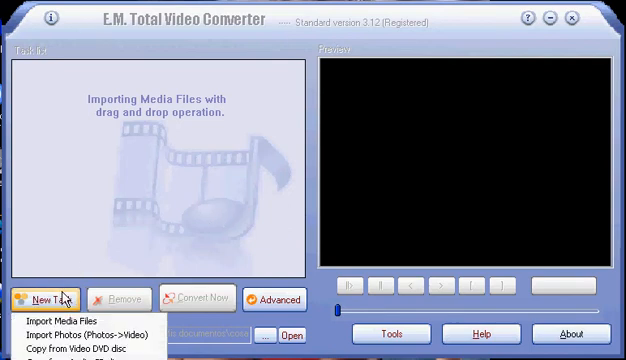
pyautogui.moveTo(60, 320)
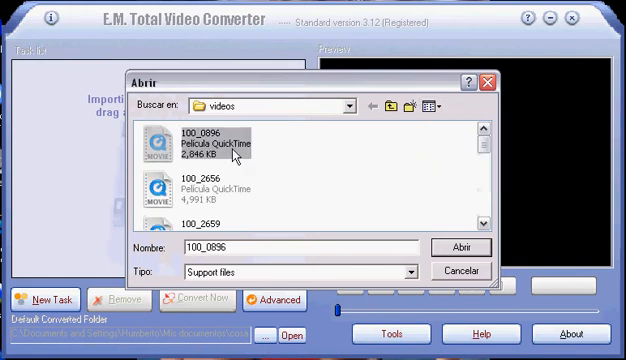
# Step: Confirm importing the QuickTime video 100_0896.mov
pyautogui.click(461, 247)
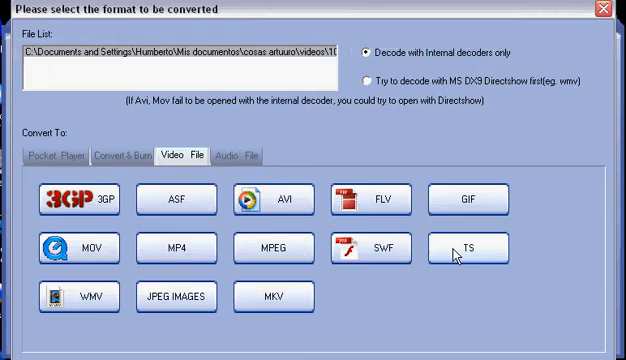
pyautogui.moveTo(519, 148)
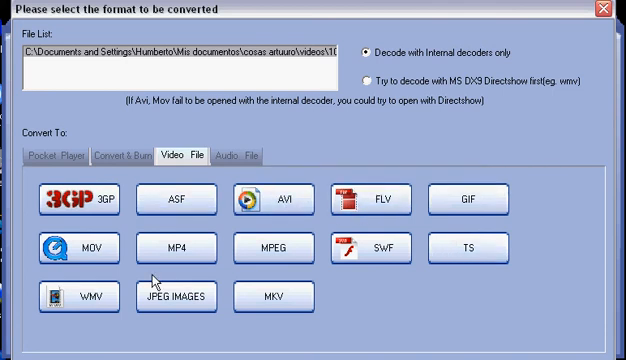
pyautogui.moveTo(75, 300)
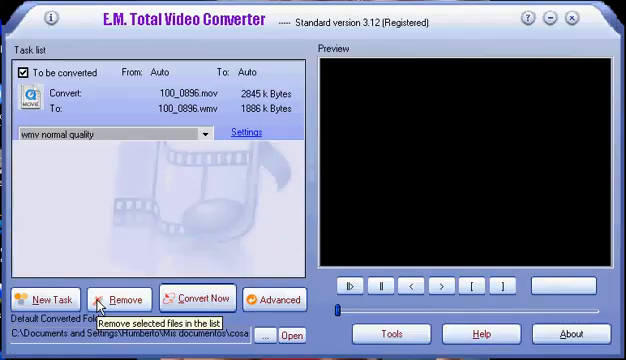
pyautogui.moveTo(202, 290)
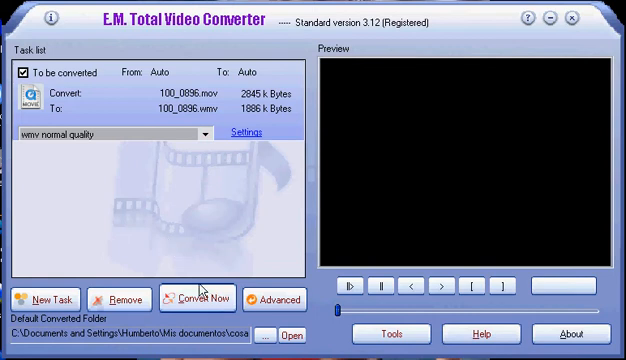
# Step: Launch conversion of the queued 100_0896.mov WMV task
pyautogui.click(190, 298)
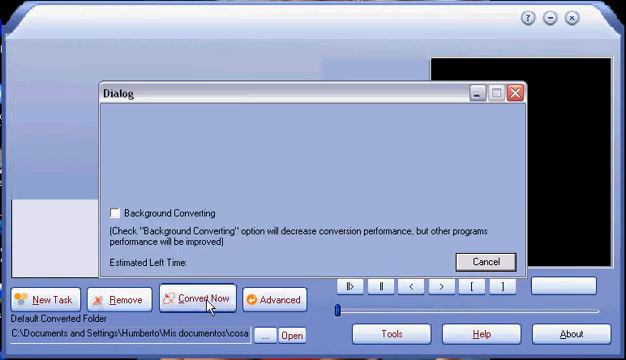
pyautogui.click(191, 298)
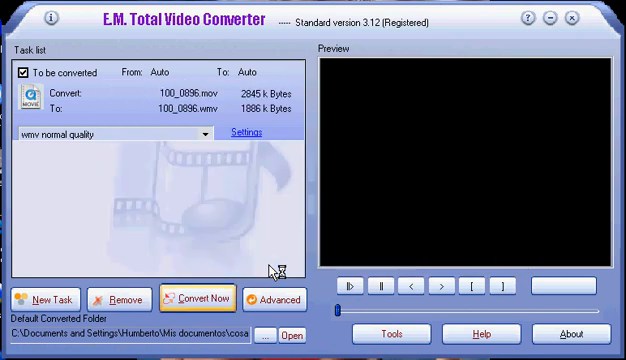
# Step: Open the Default Converted Folder to view the 100_0896 WMV output
pyautogui.click(284, 336)
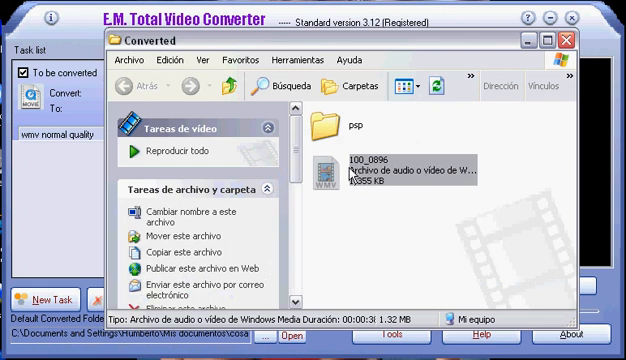
pyautogui.moveTo(343, 214)
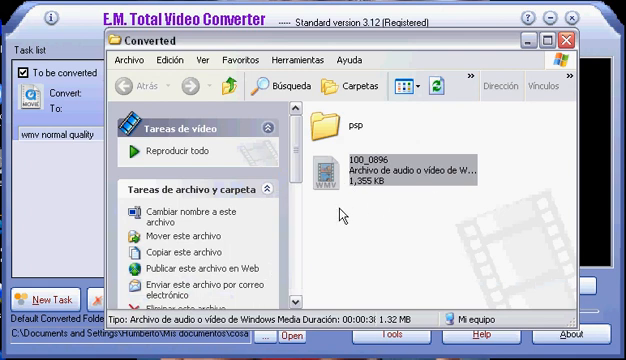